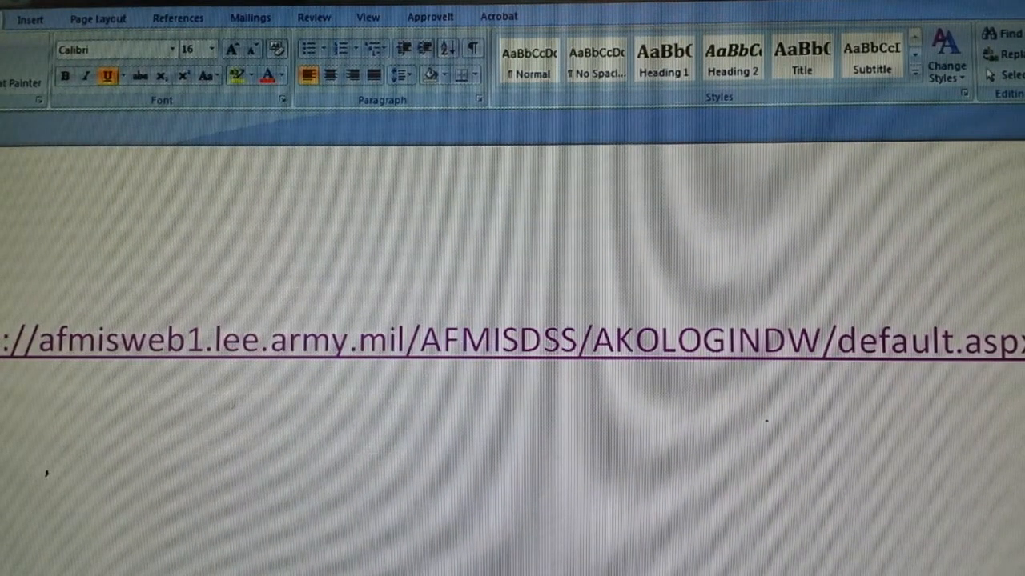
# Step: Follow the afmisweb1.lee.army.mil link so the AFMIS DSS security banner loads in the browser
pyautogui.click(387, 336)
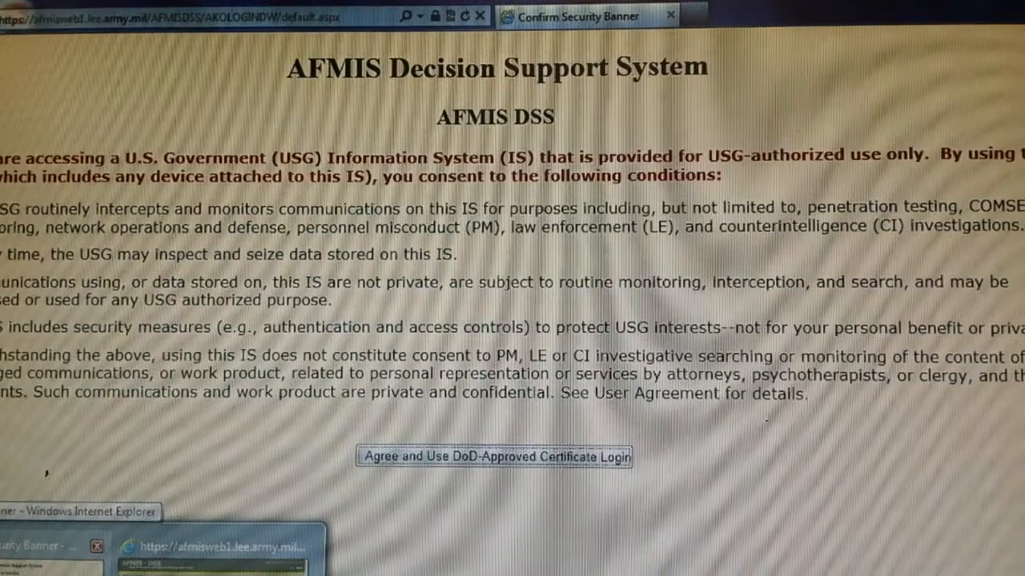
# Step: Agree to the banner with DoD certificate login and go to Reports for the Contract/Food Cost Summary
pyautogui.click(493, 456)
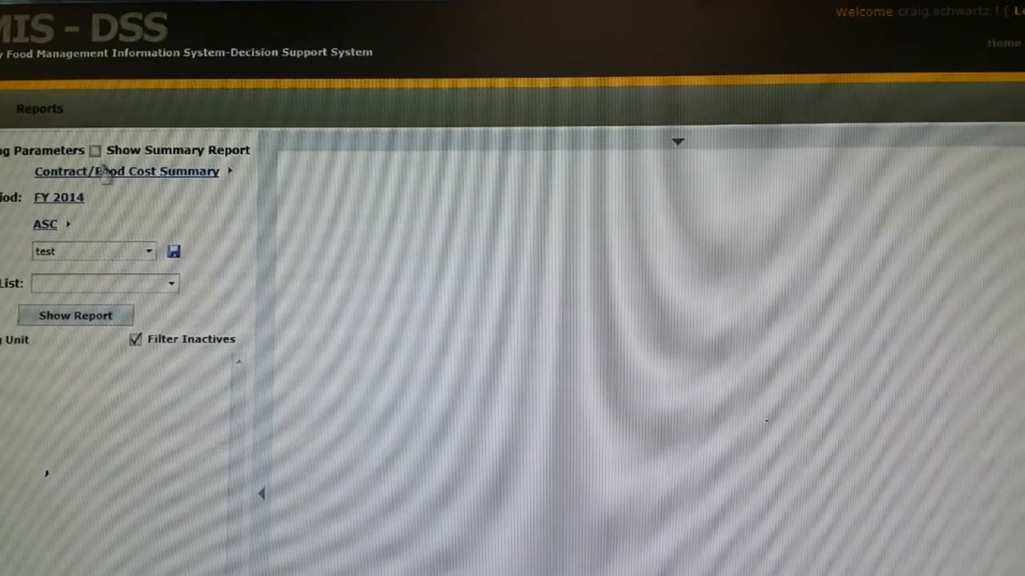
pyautogui.click(126, 171)
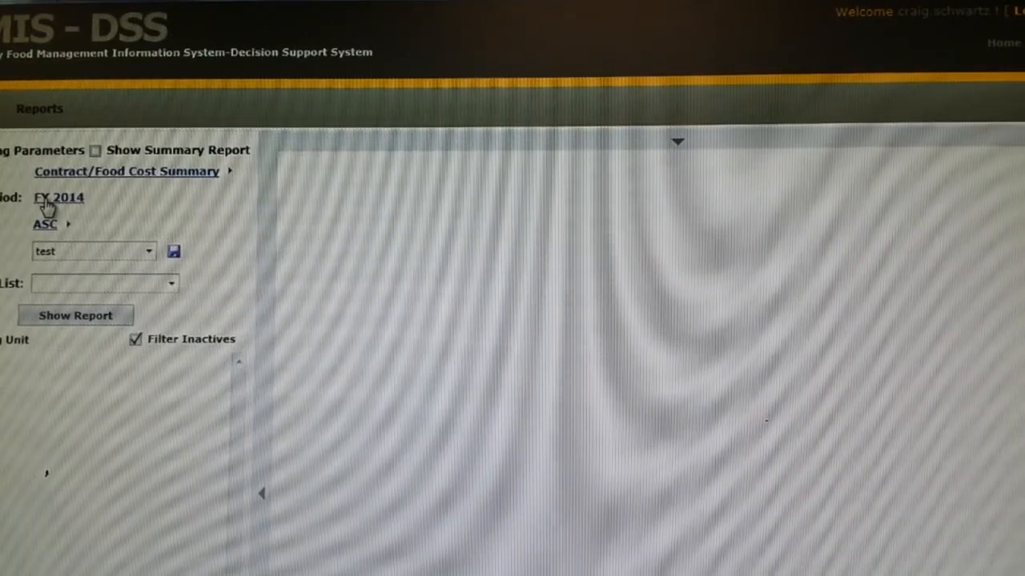
# Step: Switch the date range from fiscal year to Month and apply January 2014
pyautogui.click(58, 198)
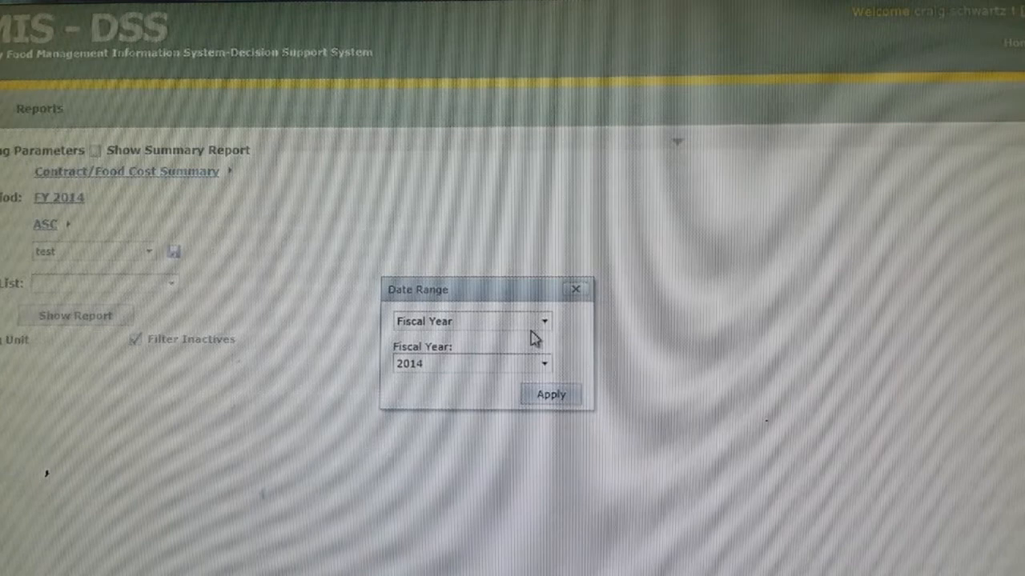
pyautogui.click(470, 320)
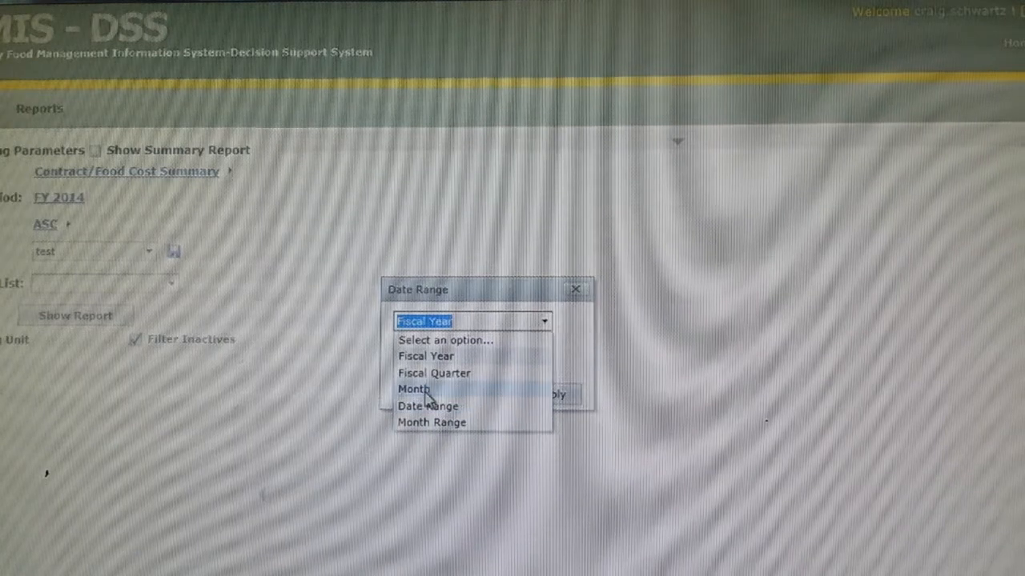
pyautogui.click(413, 389)
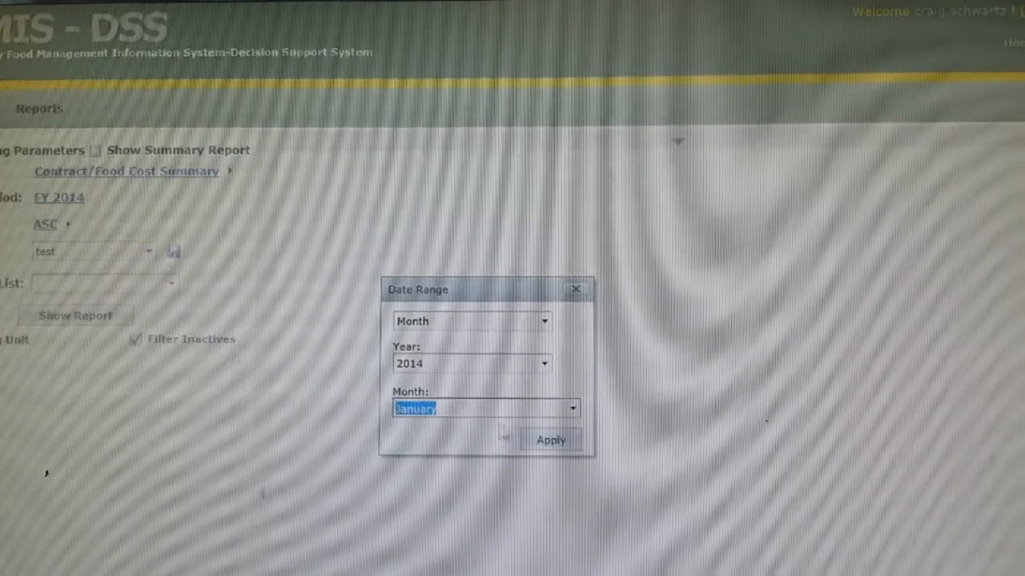
pyautogui.click(550, 439)
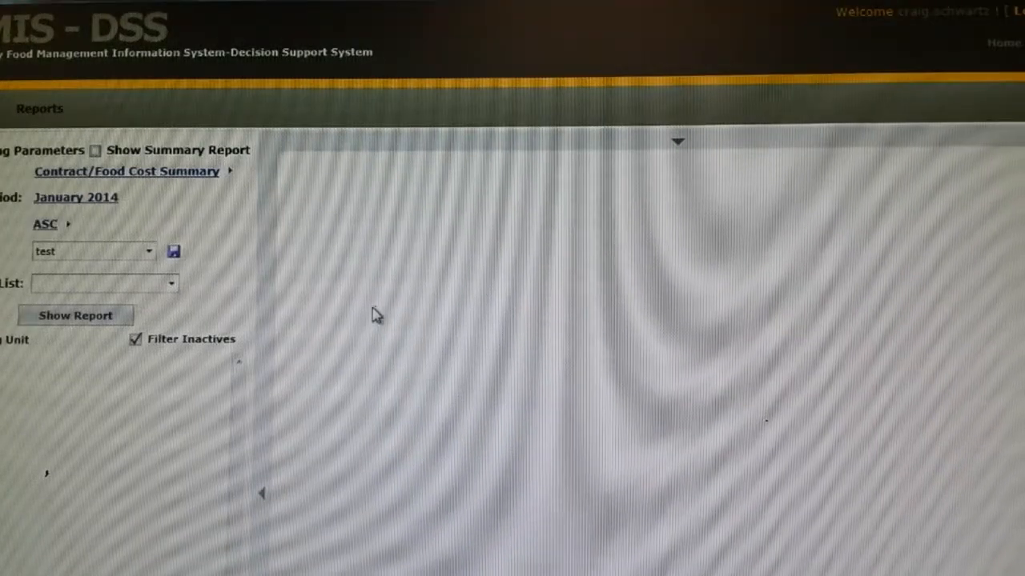
# Step: Keep ASC as the level, select Fort Hood Reporting LRC and show the report
pyautogui.click(45, 224)
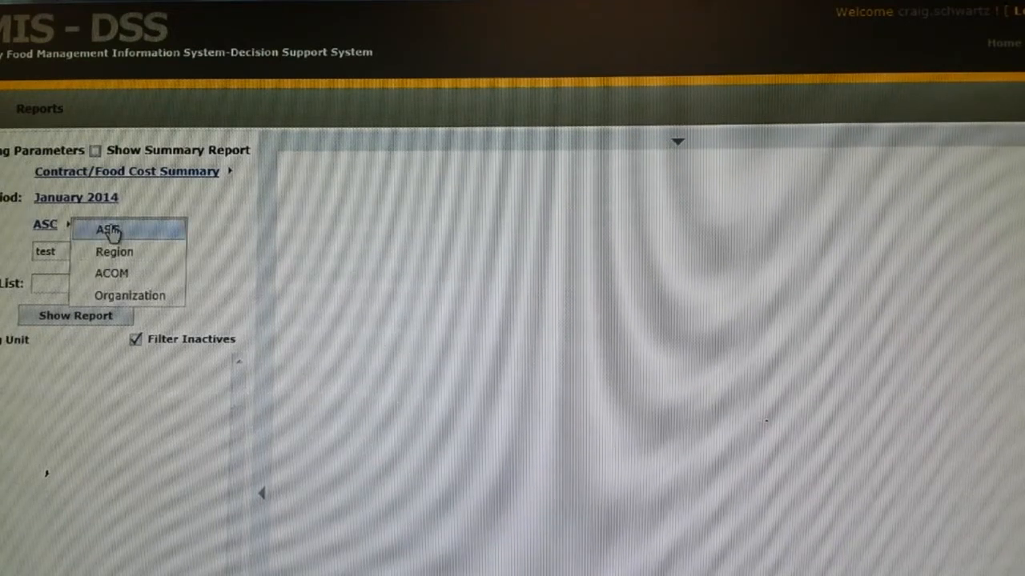
pyautogui.click(109, 229)
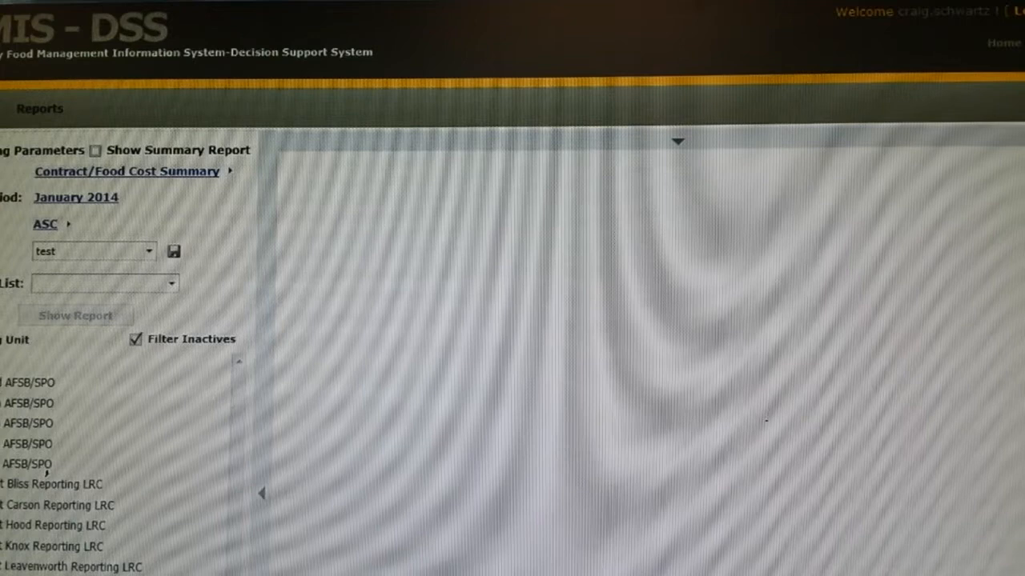
pyautogui.click(53, 525)
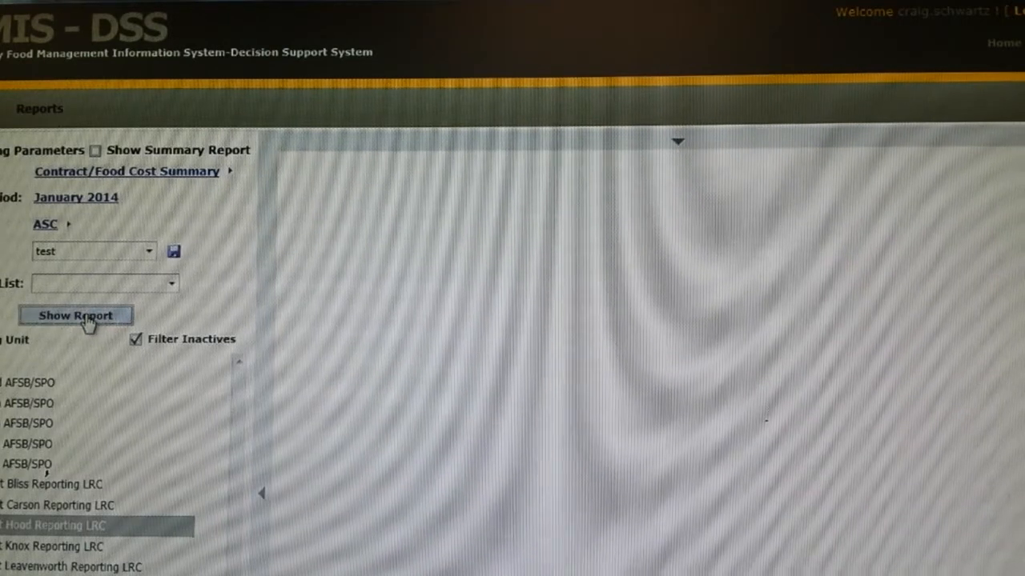
pyautogui.click(76, 314)
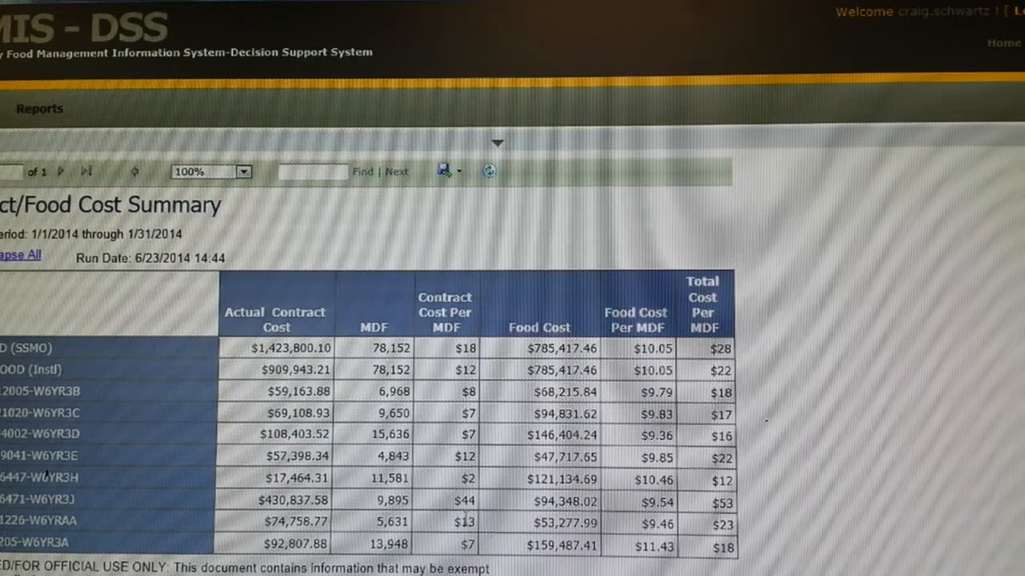
pyautogui.moveTo(500, 512)
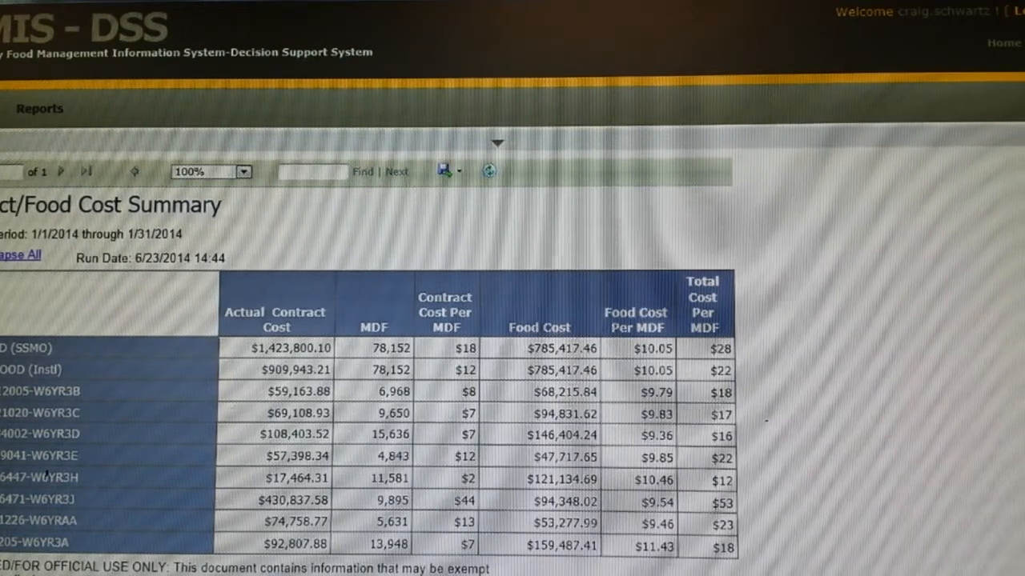
pyautogui.moveTo(656, 288)
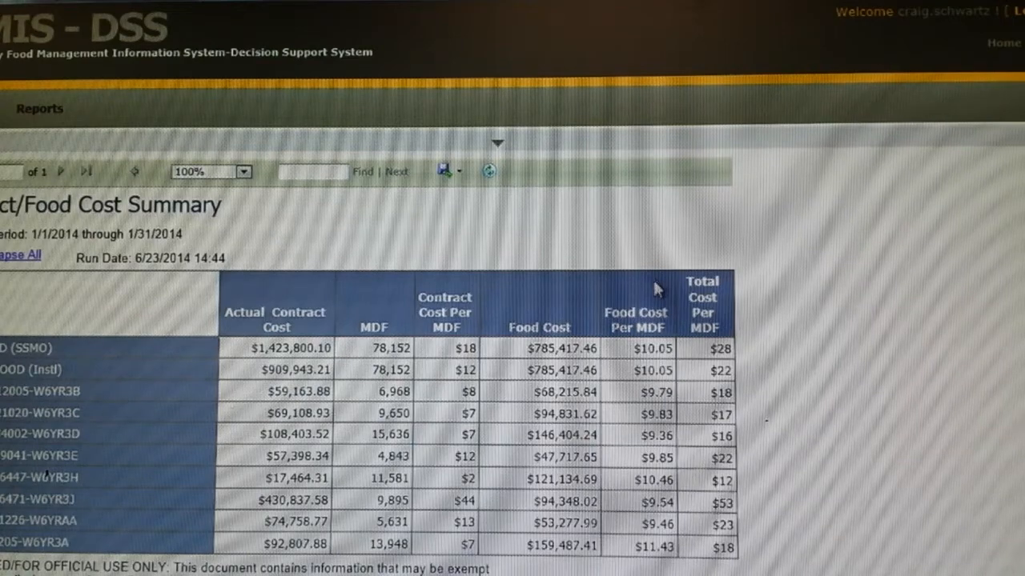
pyautogui.moveTo(721, 547)
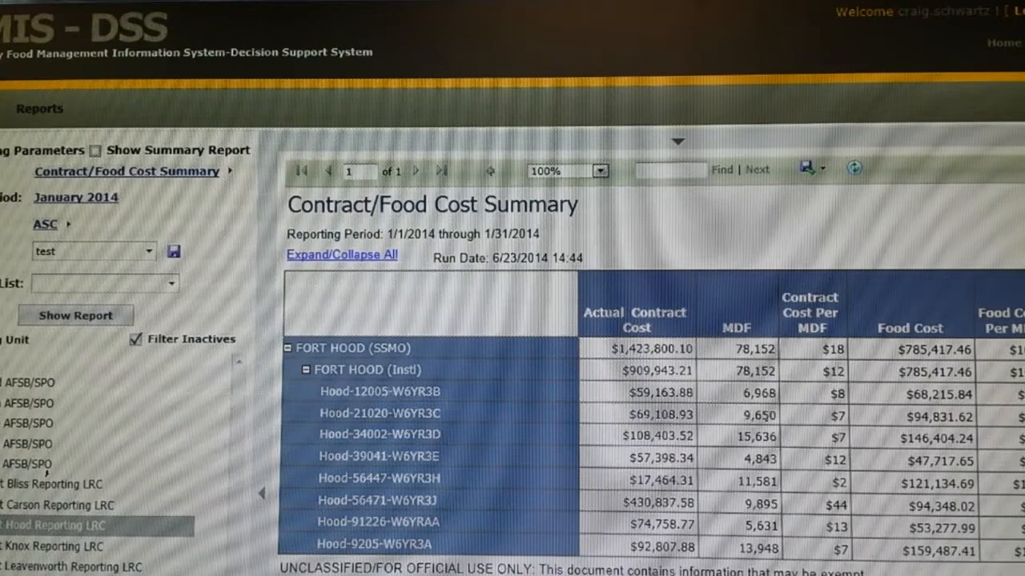
# Step: Scroll the rendered Contract/Food Cost Summary for 1/1/2014–1/31/2014 into view
pyautogui.scroll(-3)
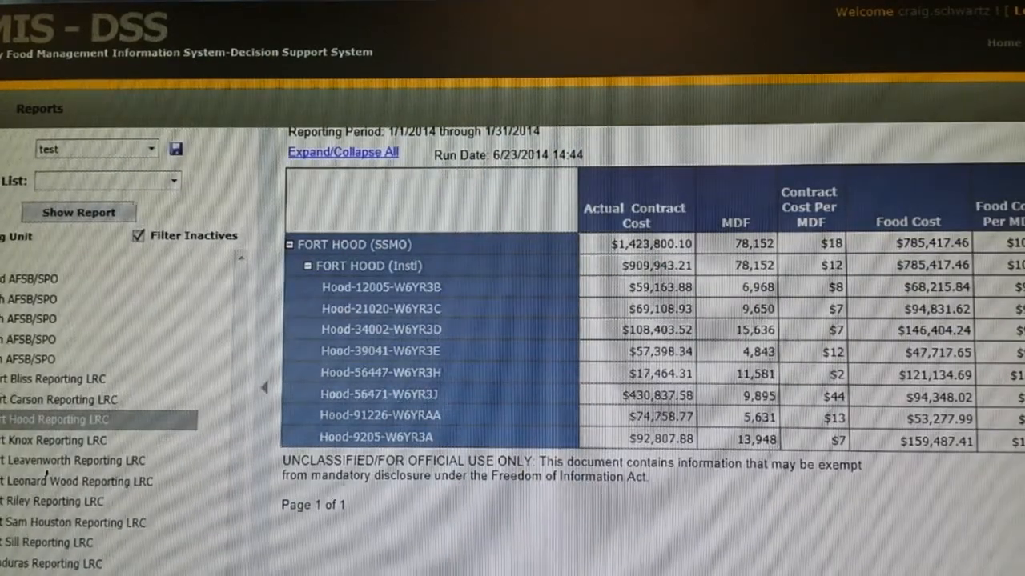